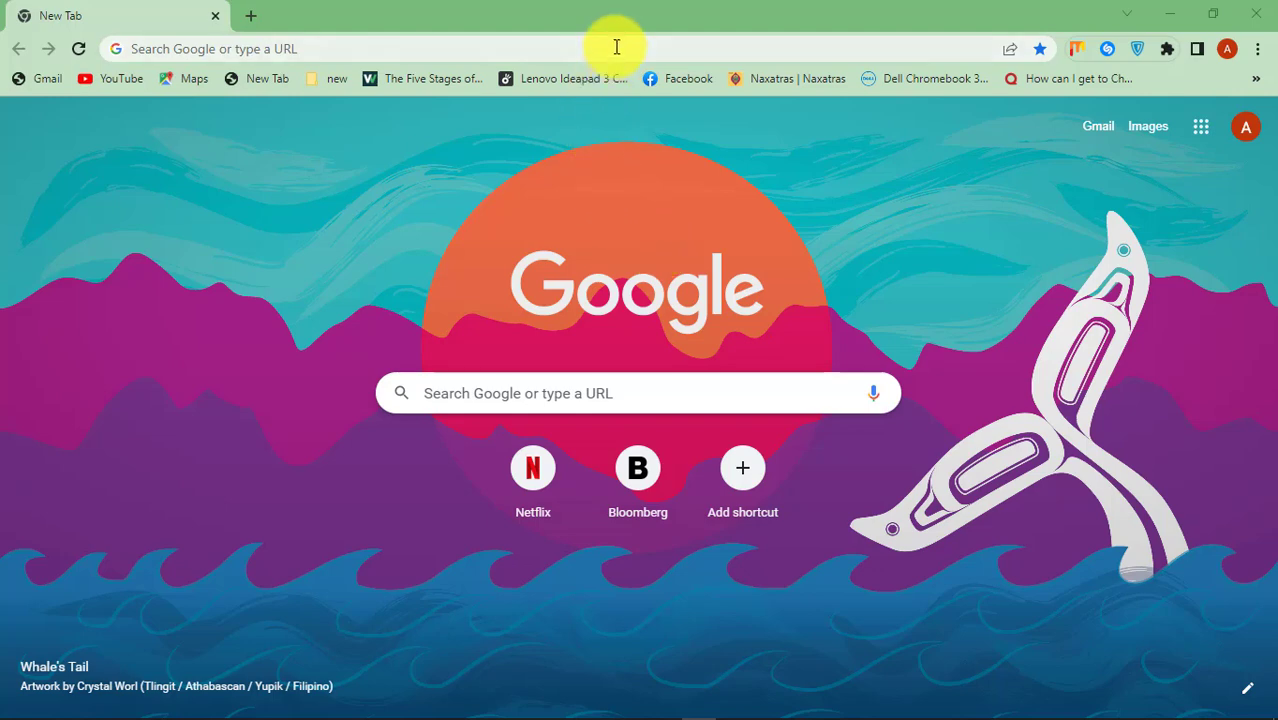
# Step: Go to rumble.com and start creating a new account from the sign-in prompt
pyautogui.write('rumble.com')
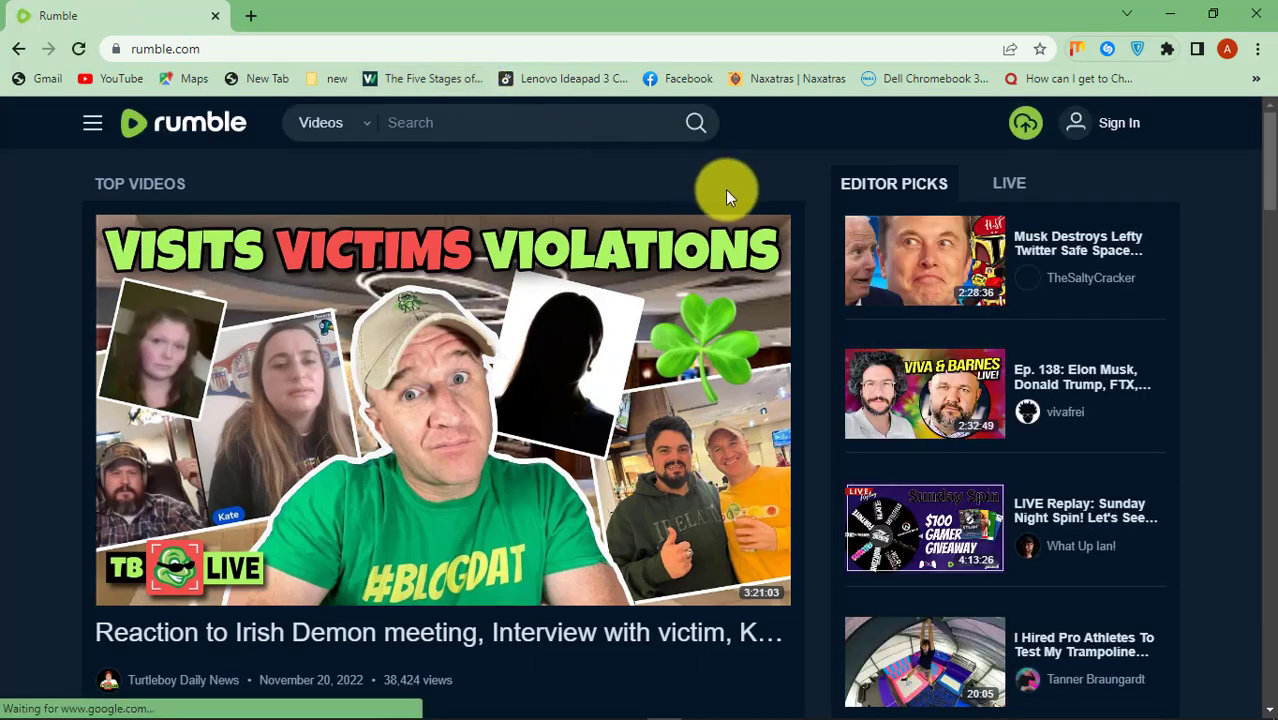
pyautogui.moveTo(1120, 122)
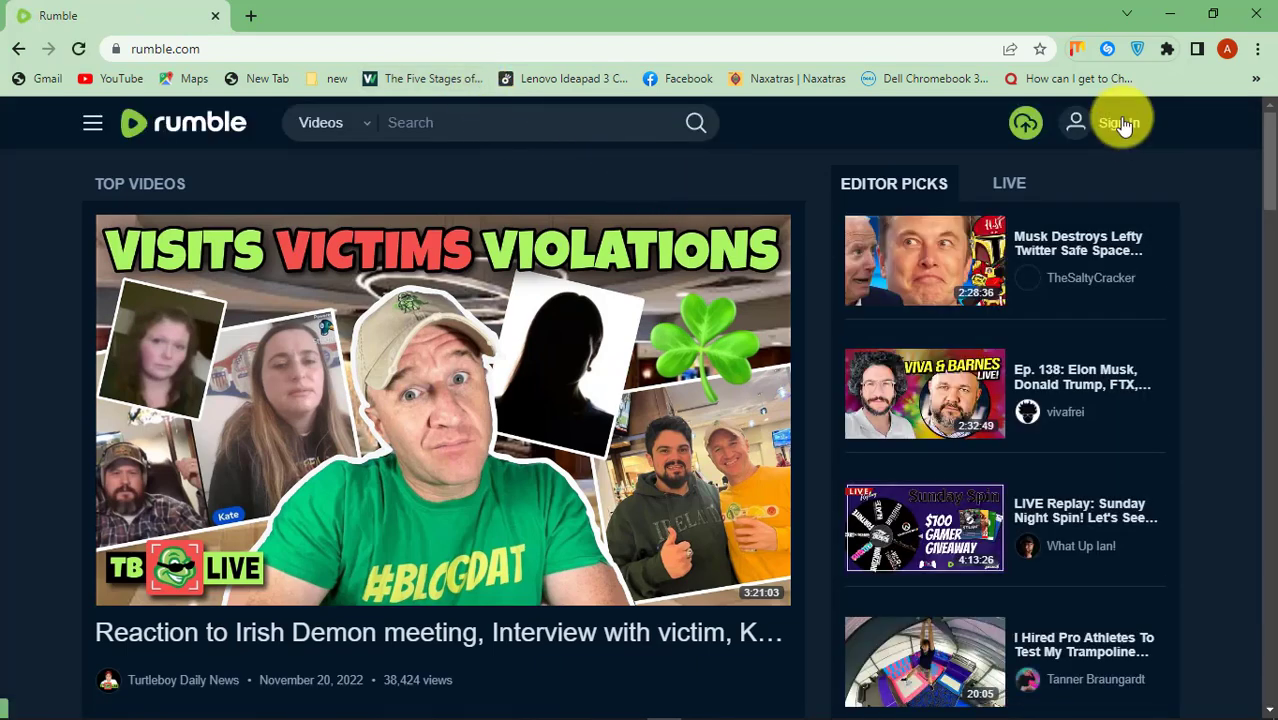
pyautogui.click(1112, 122)
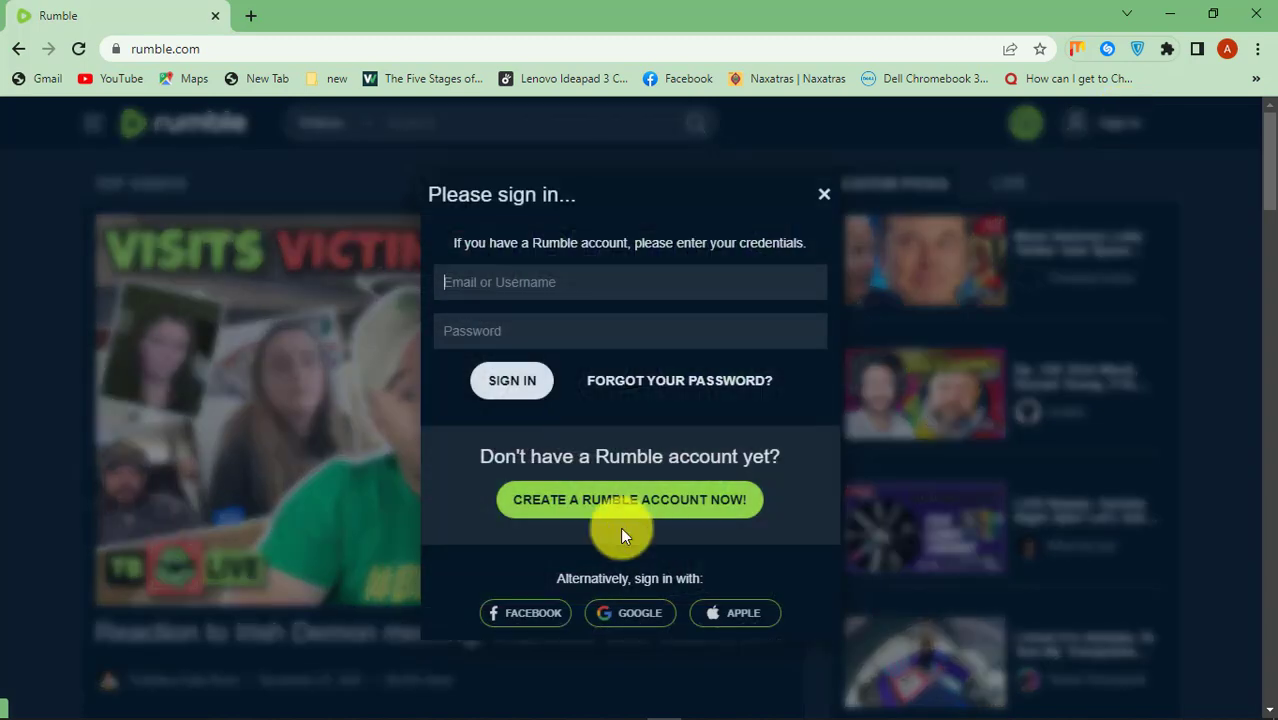
pyautogui.moveTo(742, 612)
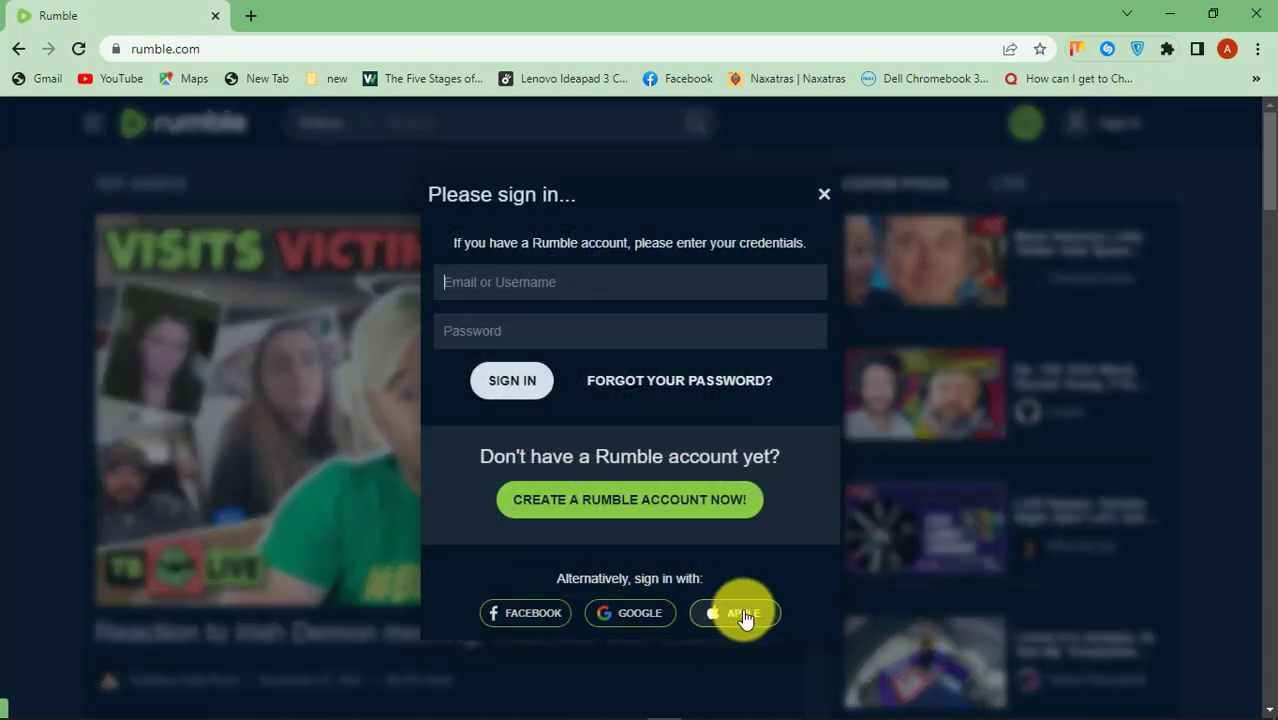
pyautogui.moveTo(628, 500)
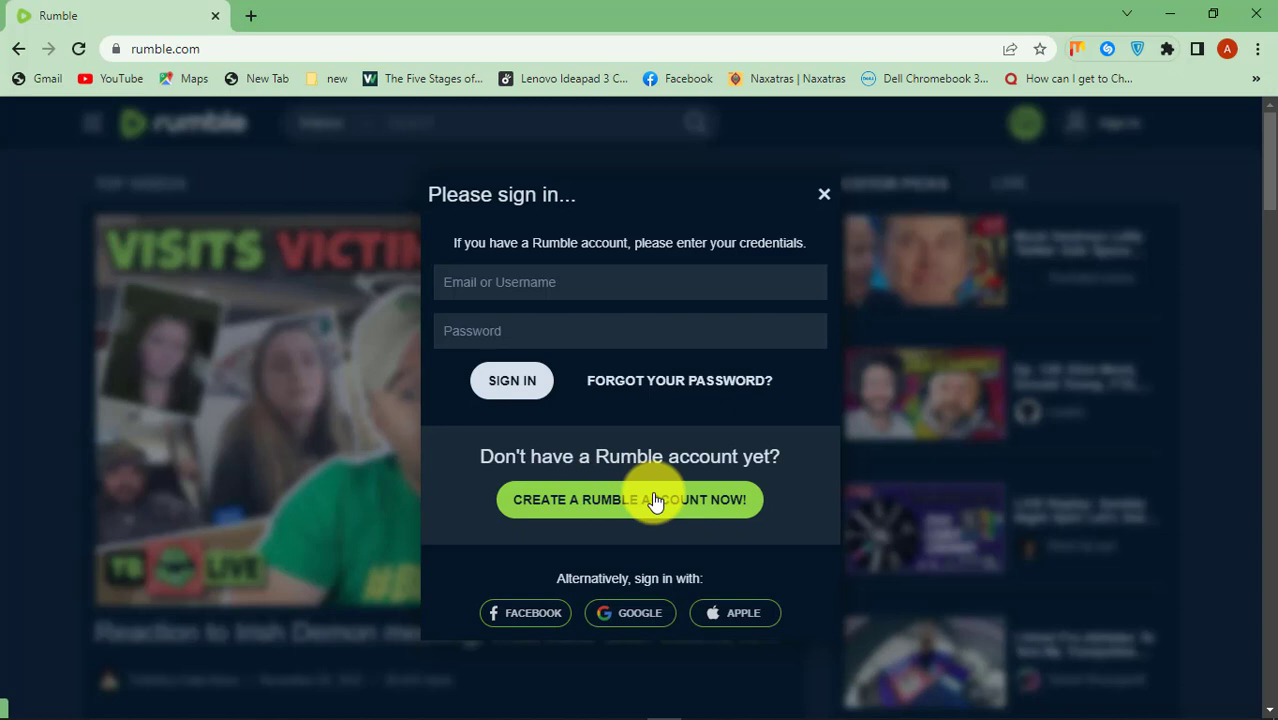
pyautogui.click(628, 500)
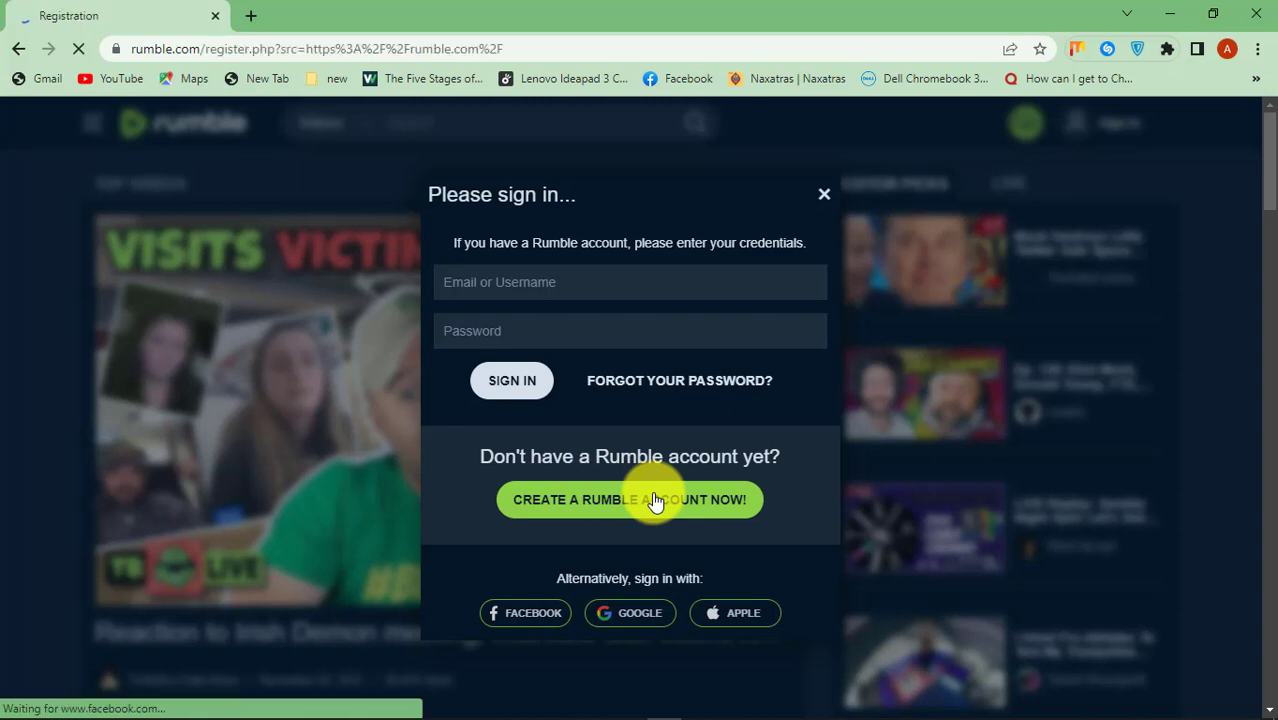
pyautogui.click(628, 500)
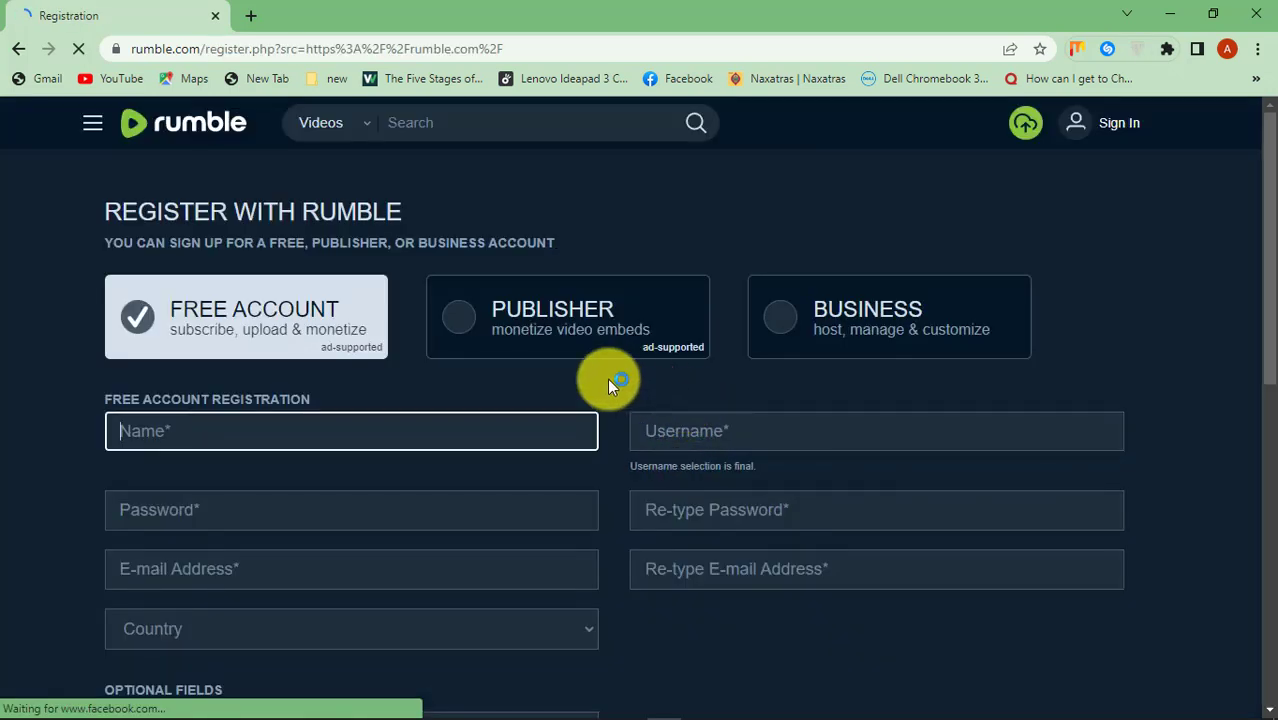
pyautogui.moveTo(370, 414)
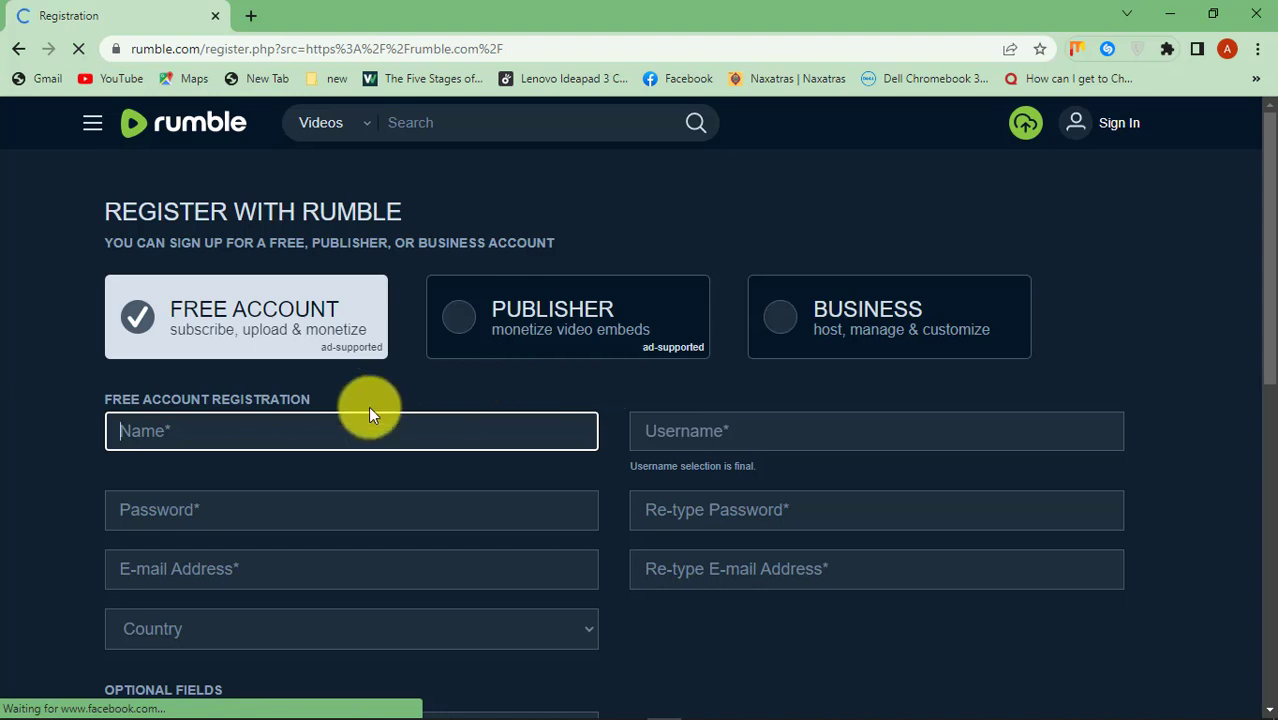
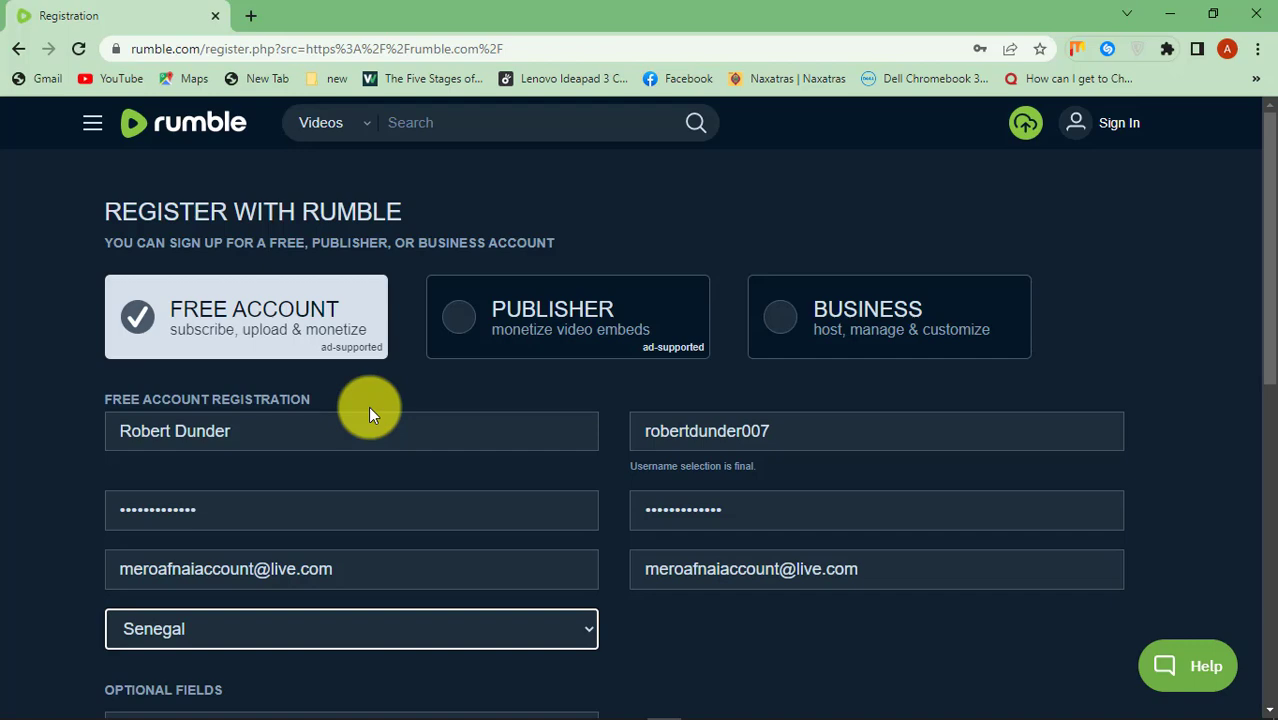
pyautogui.scroll(-3)
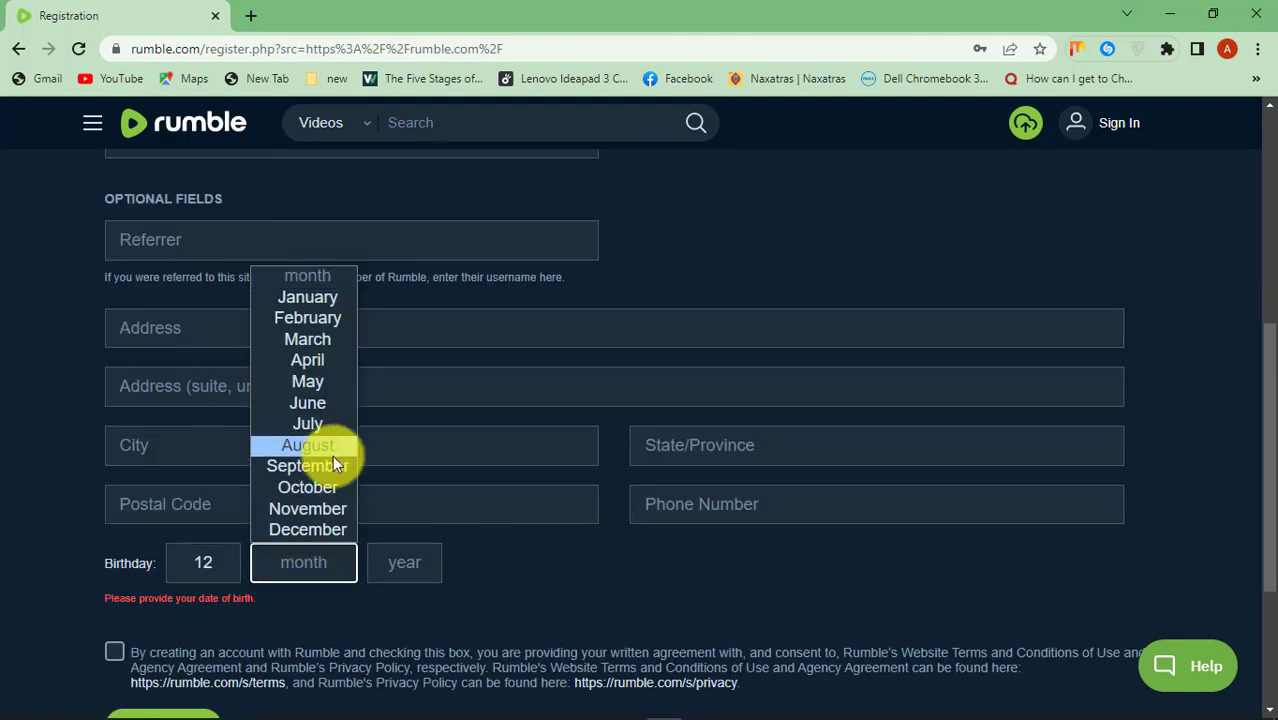
pyautogui.click(308, 444)
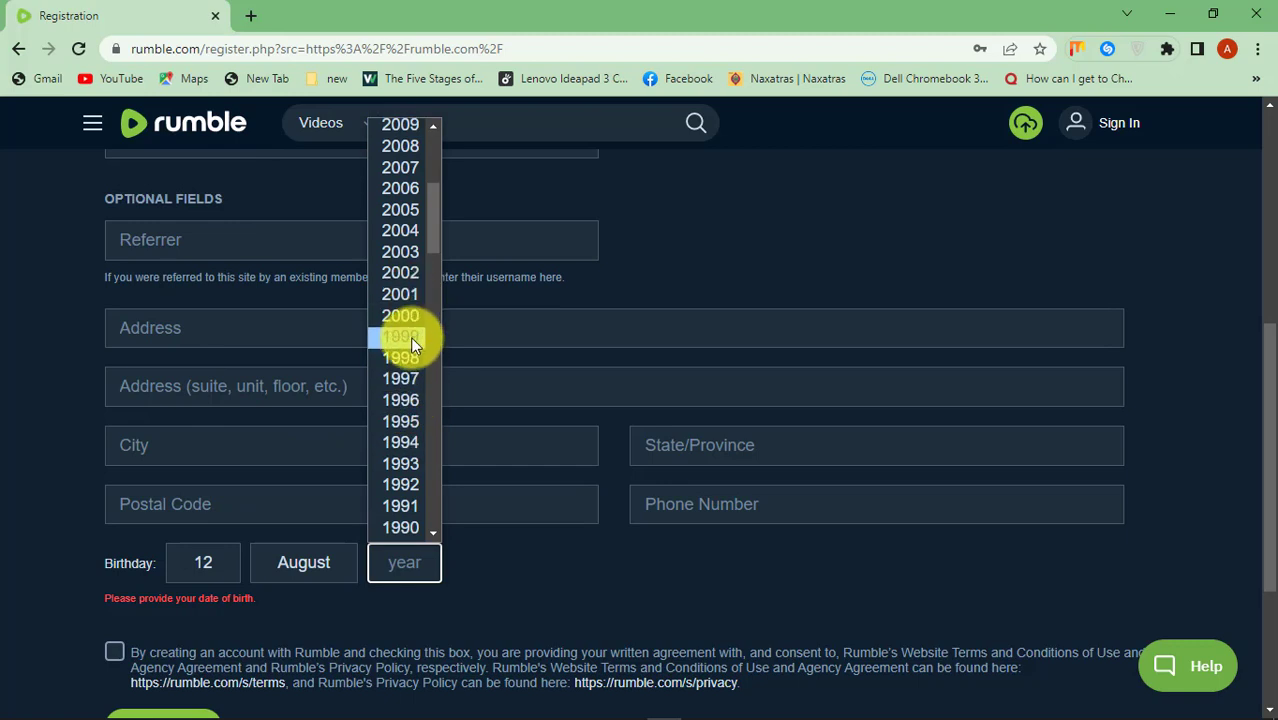
pyautogui.click(400, 336)
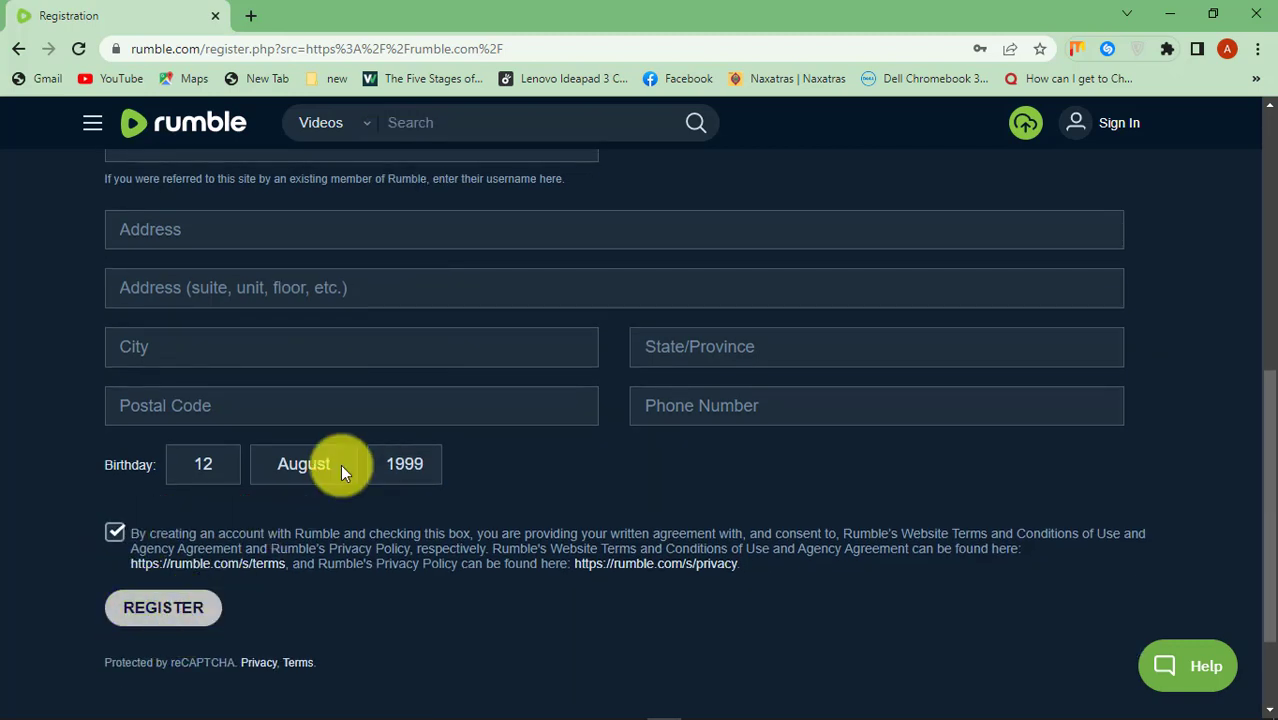
pyautogui.click(164, 608)
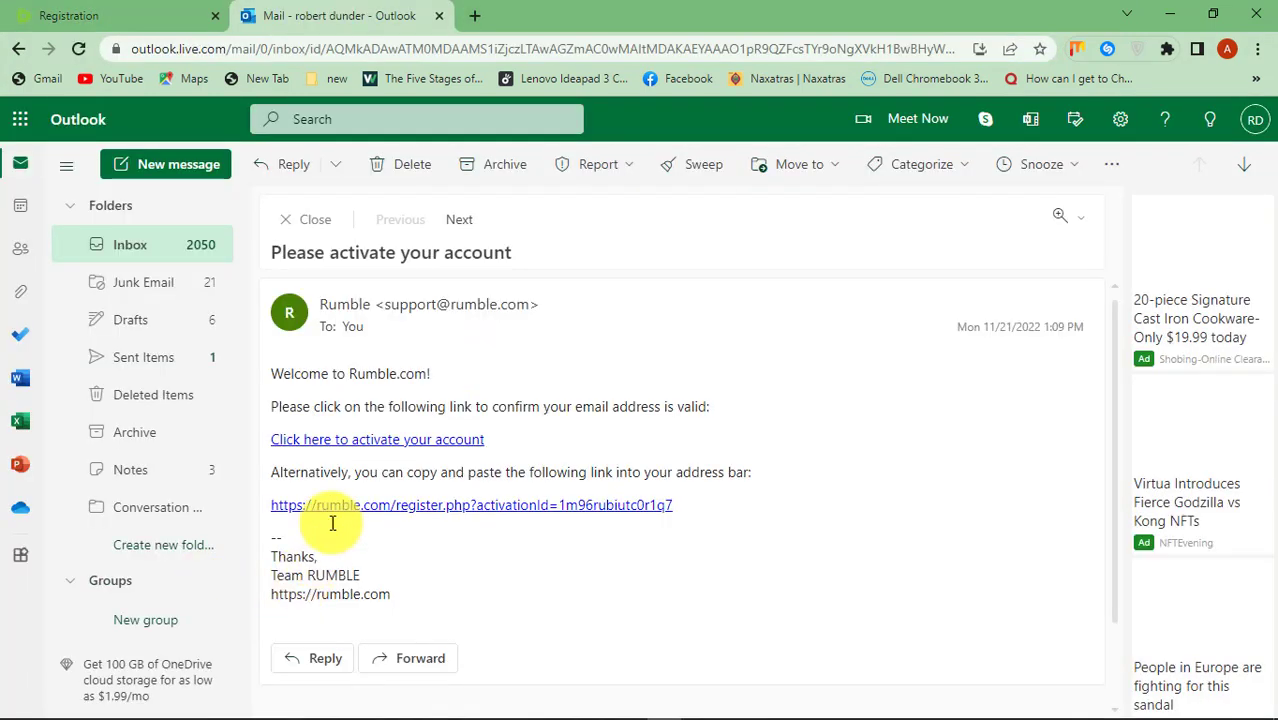
pyautogui.moveTo(436, 444)
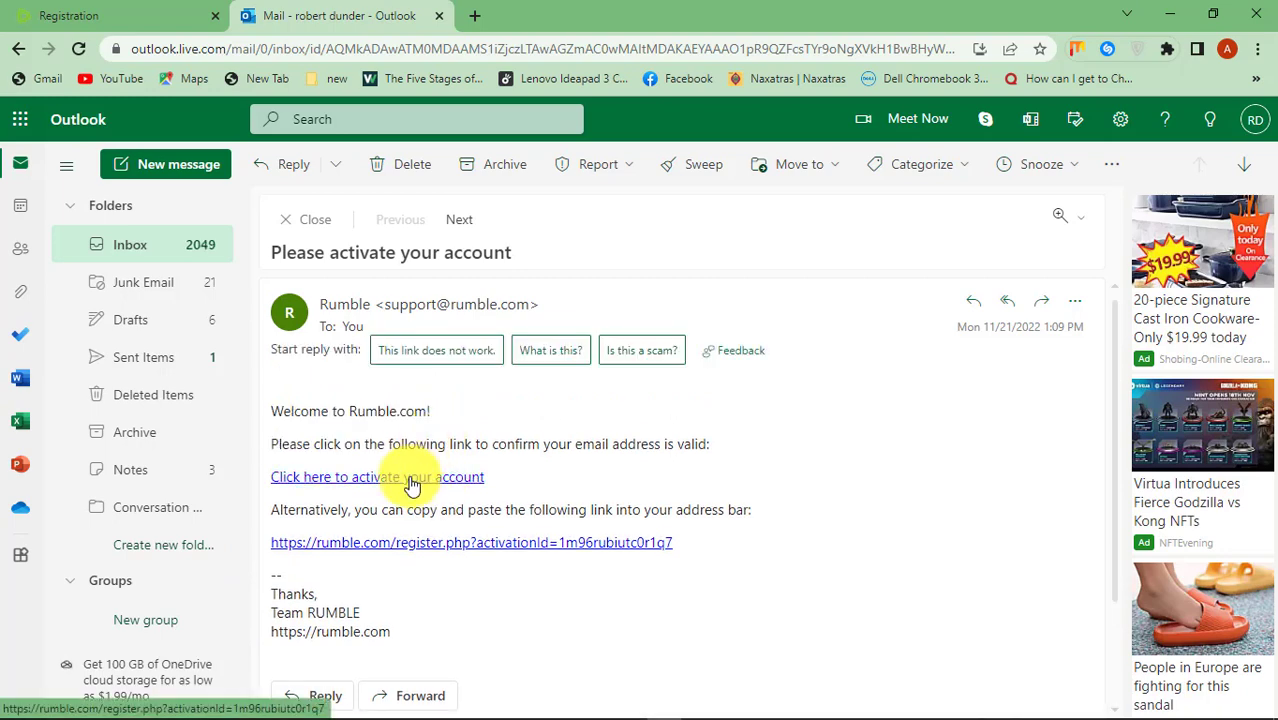
# Step: Follow the activation link, then go to Upload Video and select the video file
pyautogui.click(376, 476)
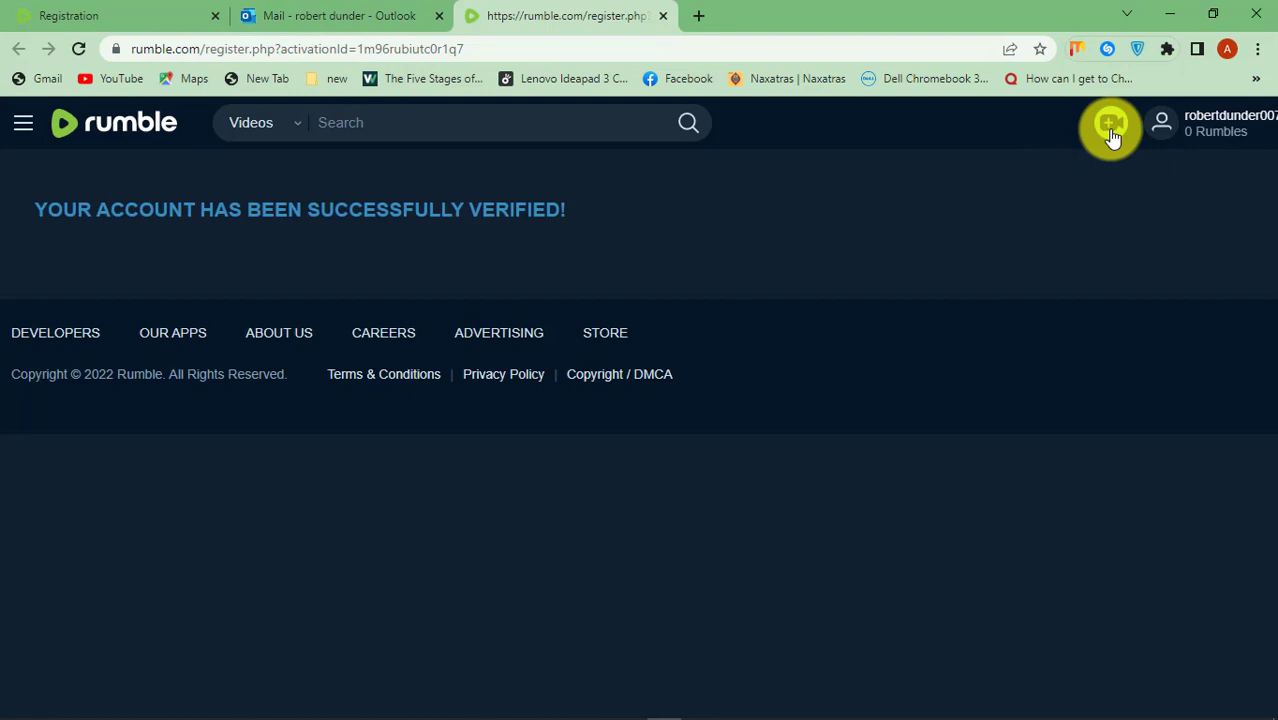
pyautogui.click(1110, 122)
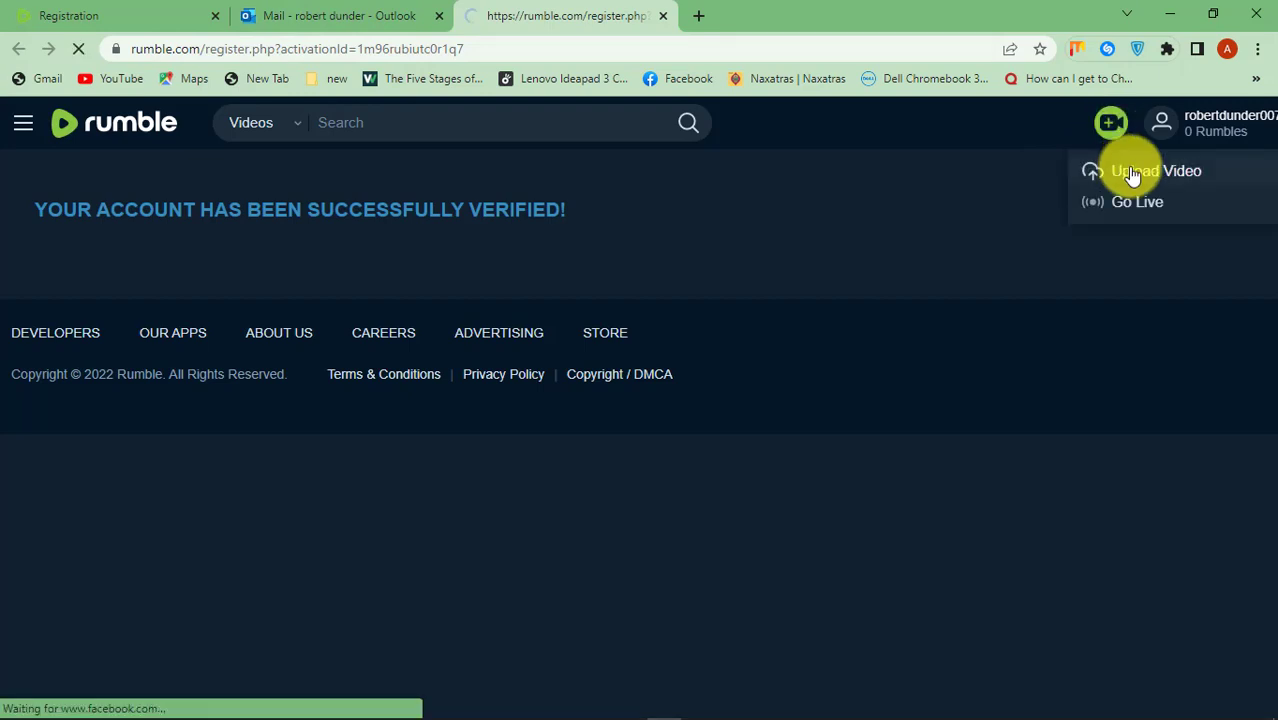
pyautogui.click(1156, 170)
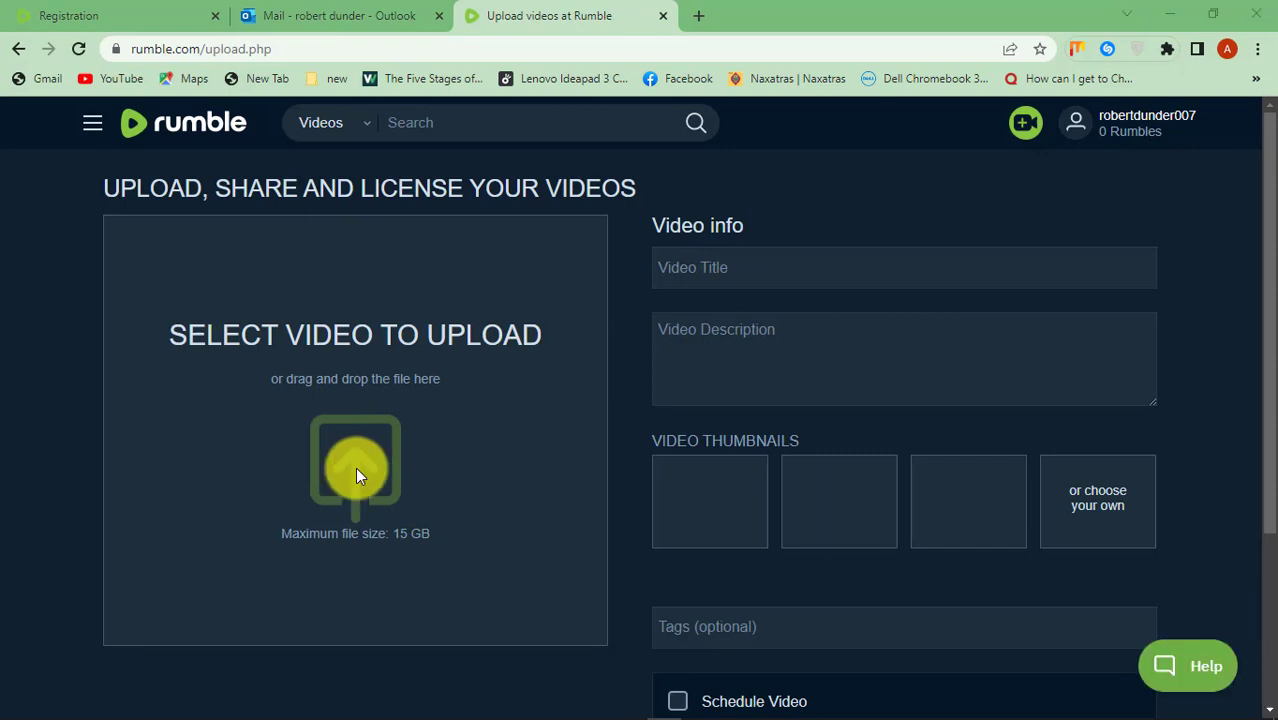
pyautogui.click(356, 464)
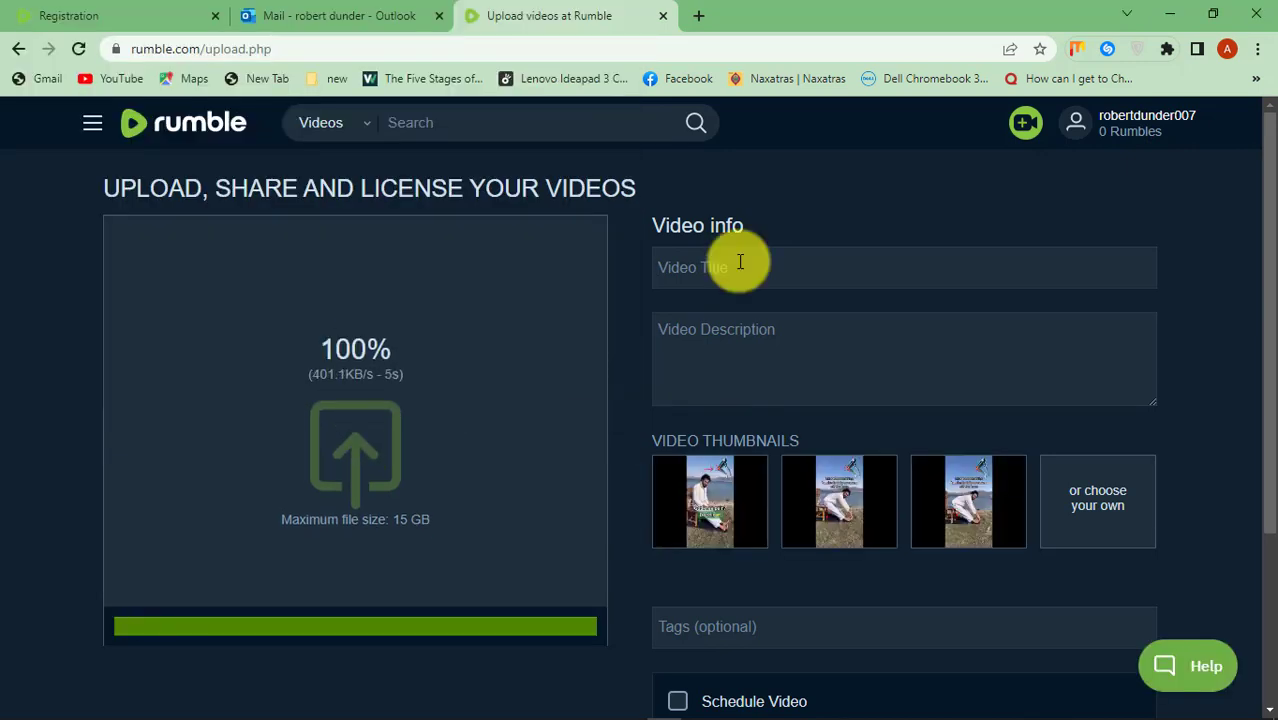
# Step: Title the video 'knee pain-relief methods' with description 'find out how you can relief' and tag 'knee pain relief'
pyautogui.write('knee pain-')
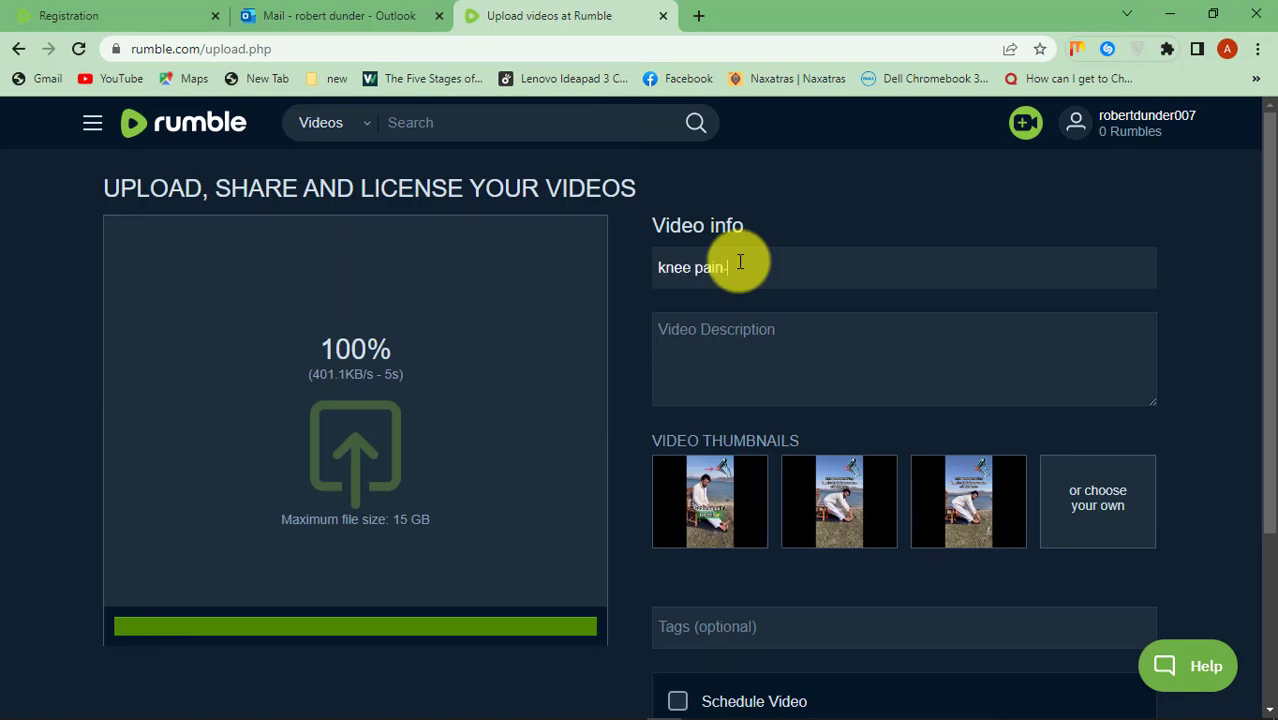
pyautogui.write('relief methods')
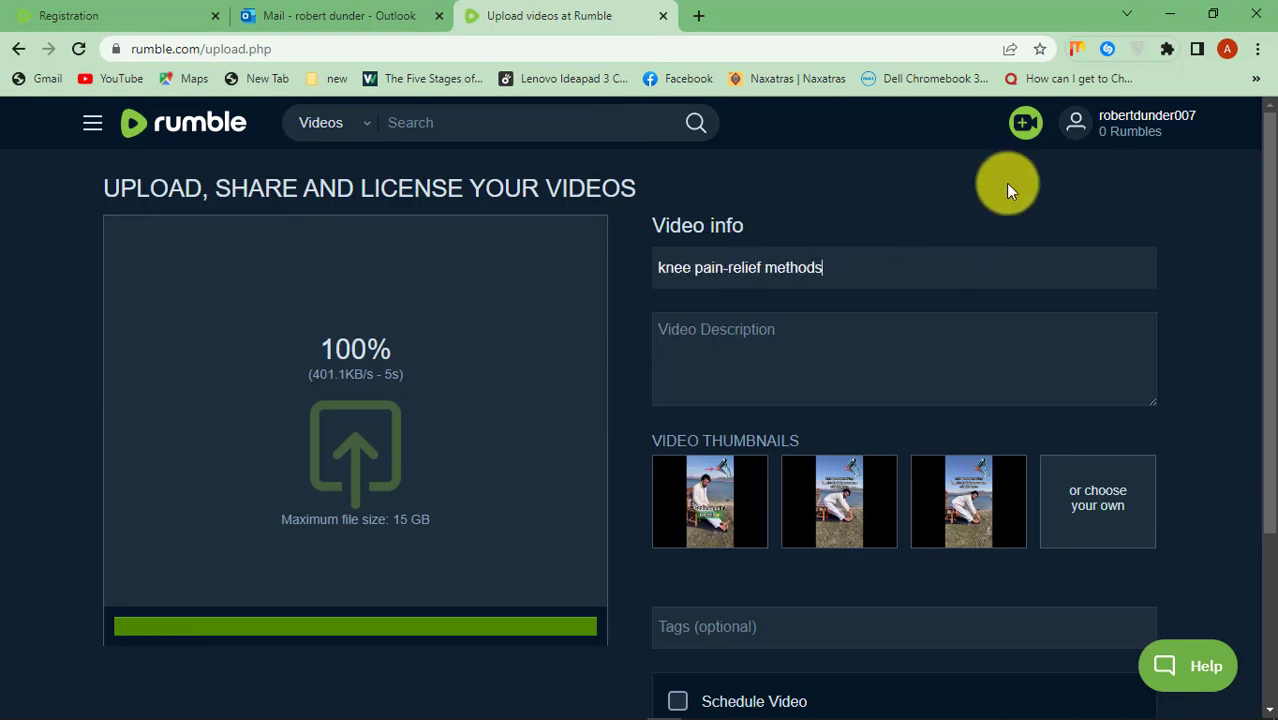
pyautogui.write('find out how you can relief pain in your knees')
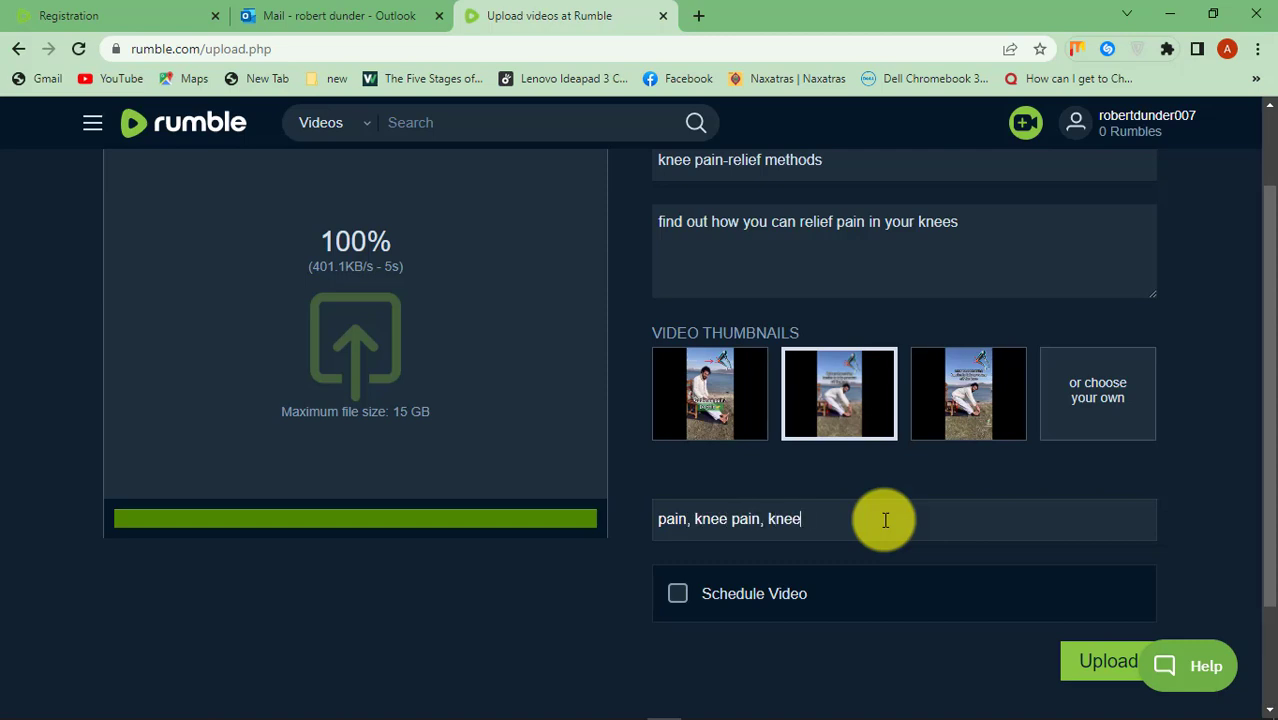
pyautogui.write('knee pain relief,')
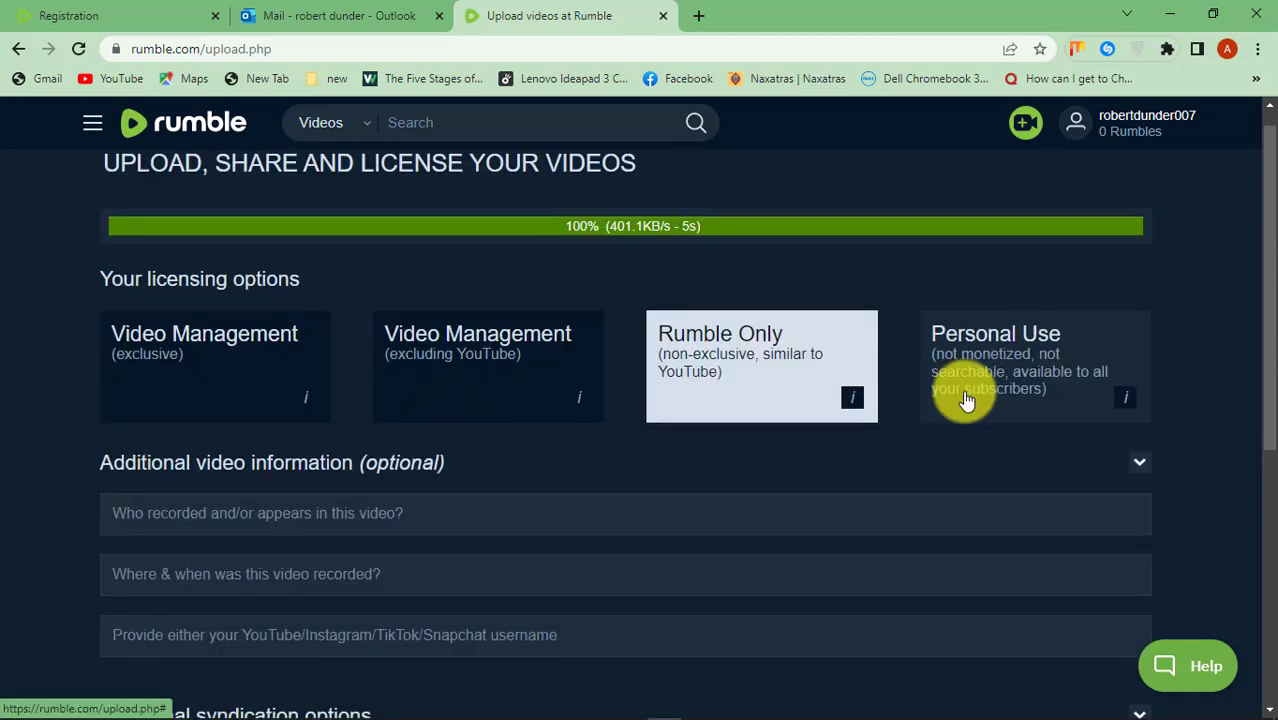
# Step: Accept the upload terms, submit the video and open the published knee pain-relief methods page
pyautogui.scroll(-3)
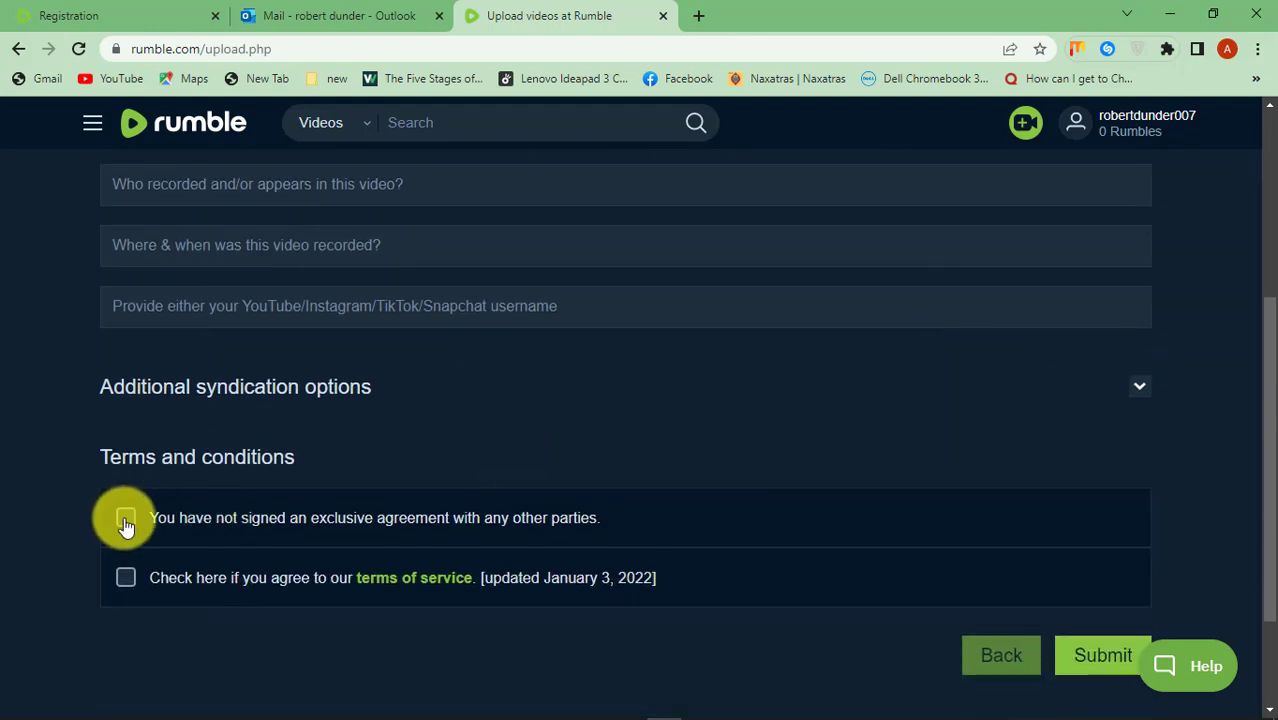
pyautogui.click(126, 518)
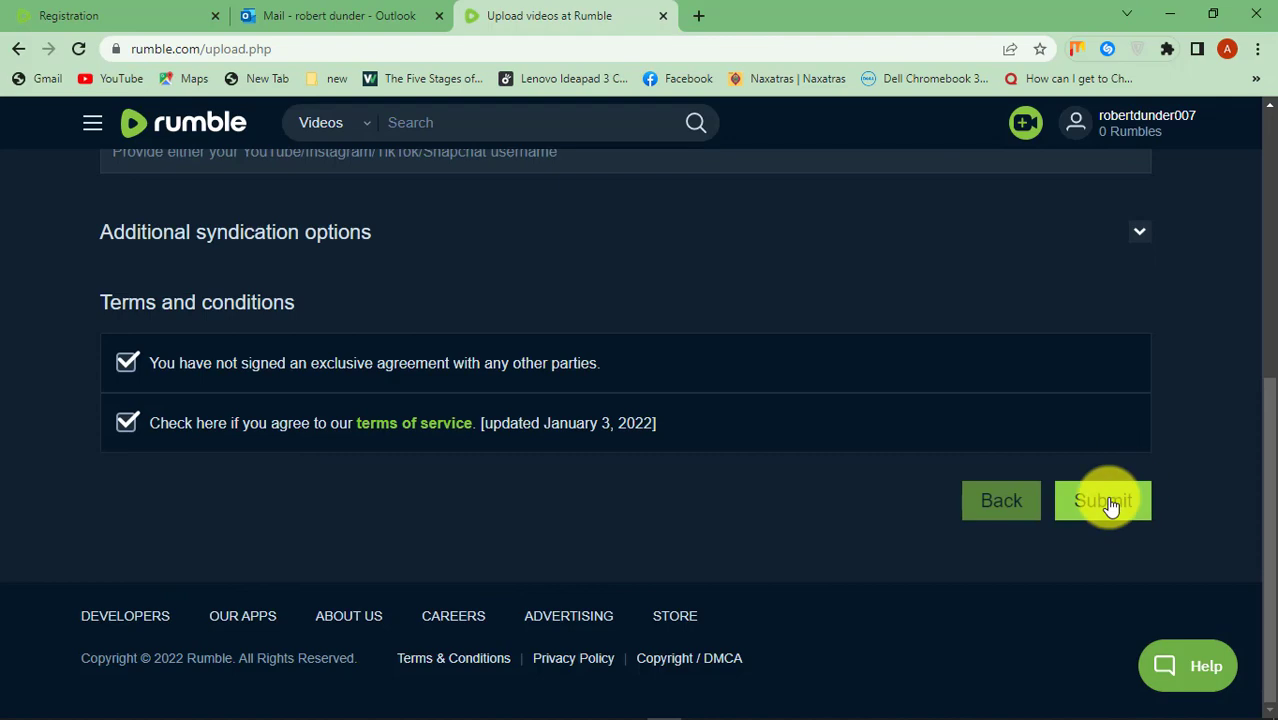
pyautogui.click(1102, 500)
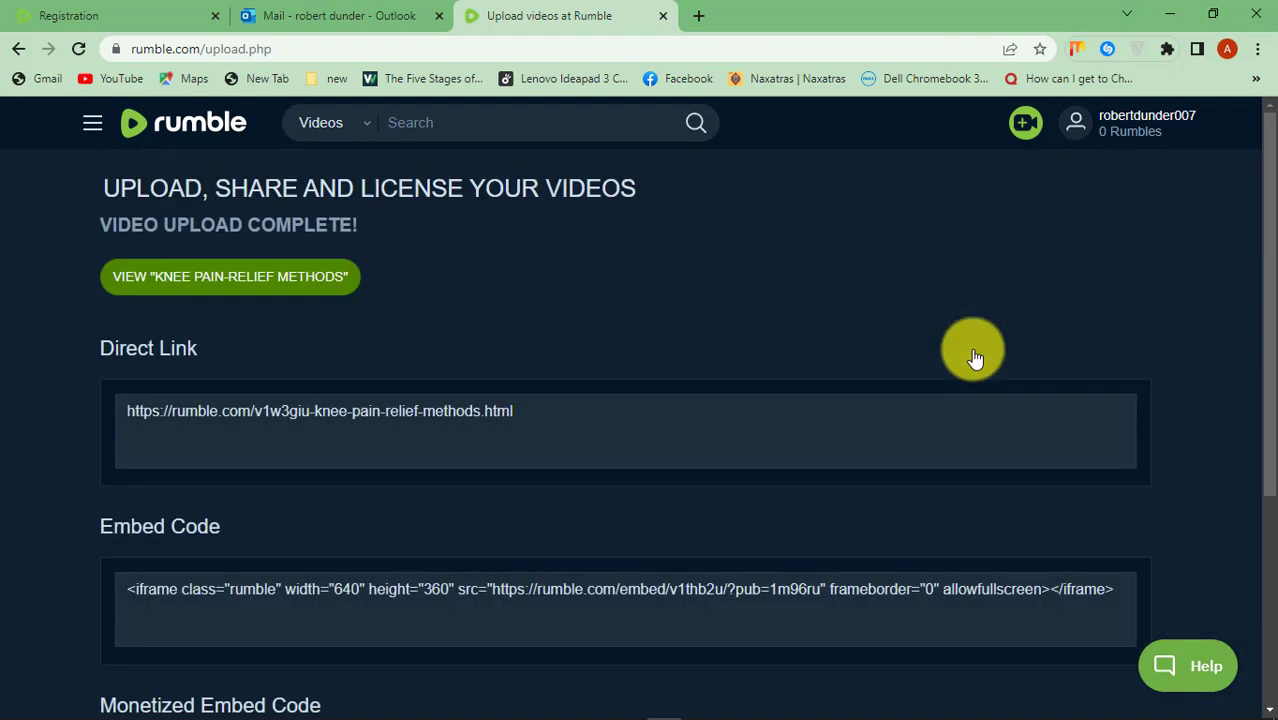
pyautogui.click(230, 276)
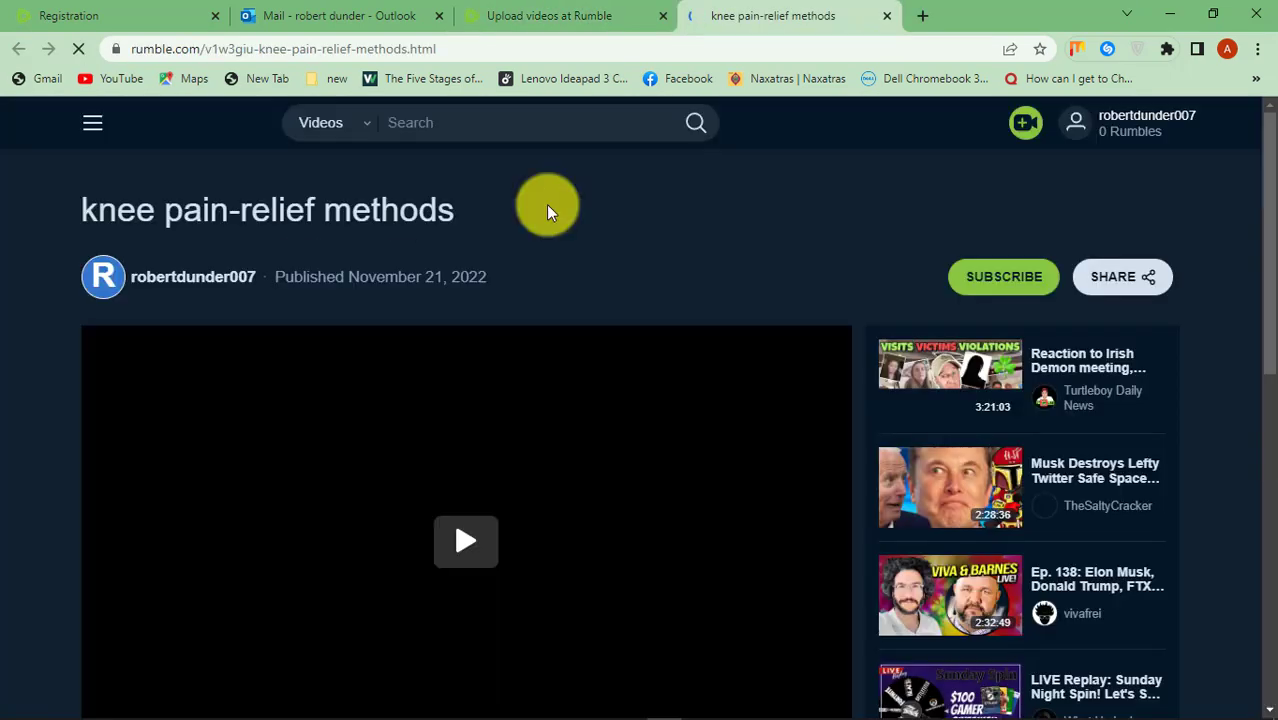